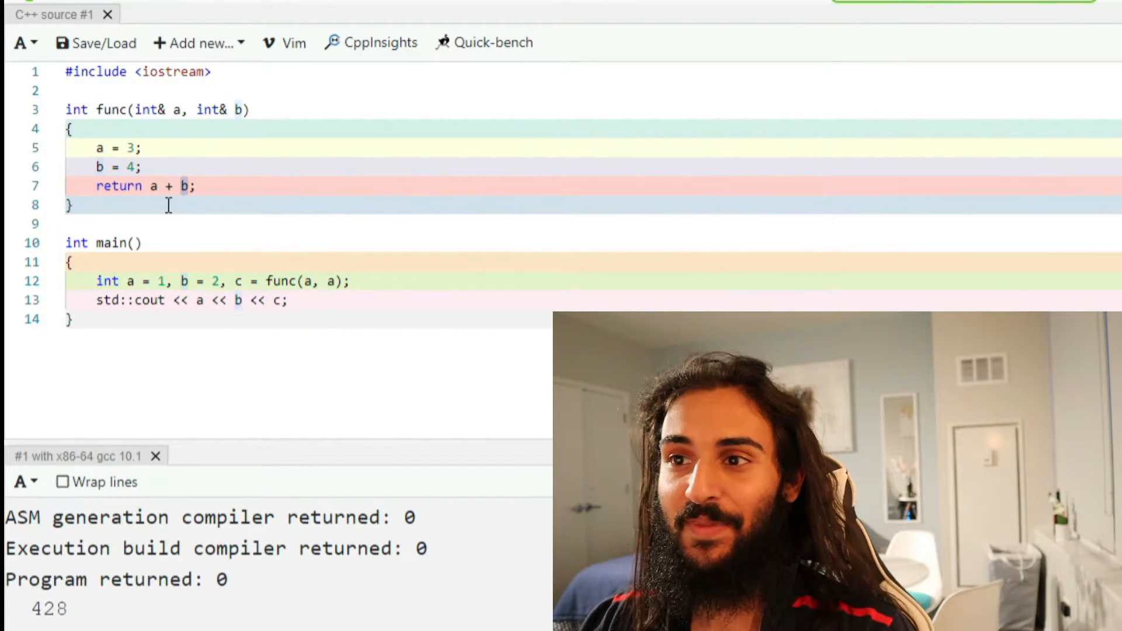
pyautogui.moveTo(247, 281)
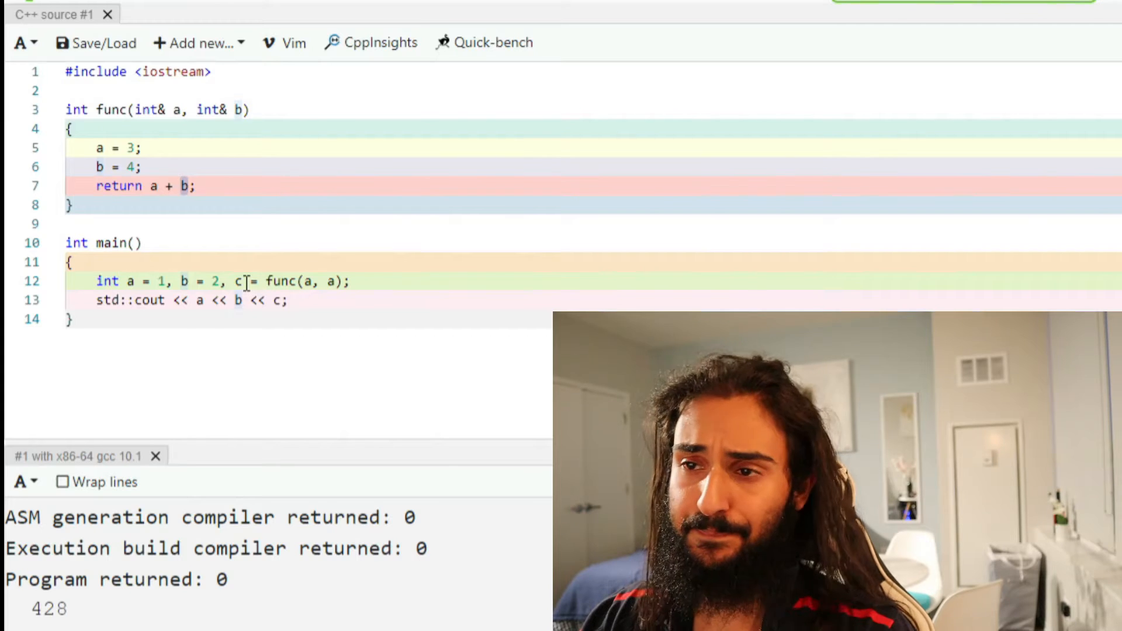
pyautogui.click(290, 300)
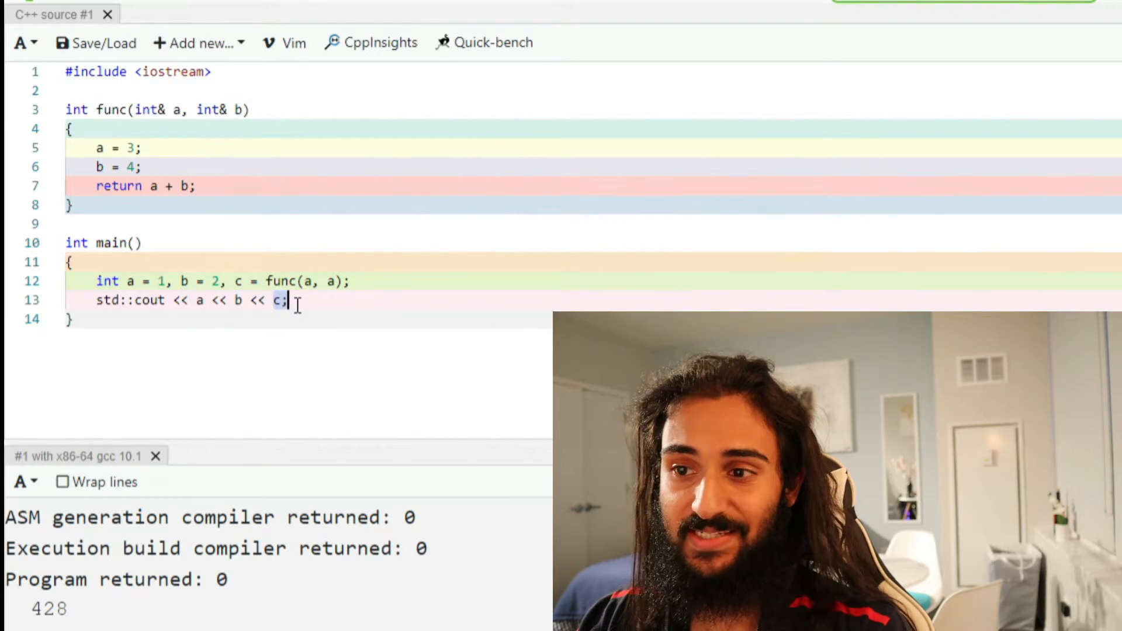